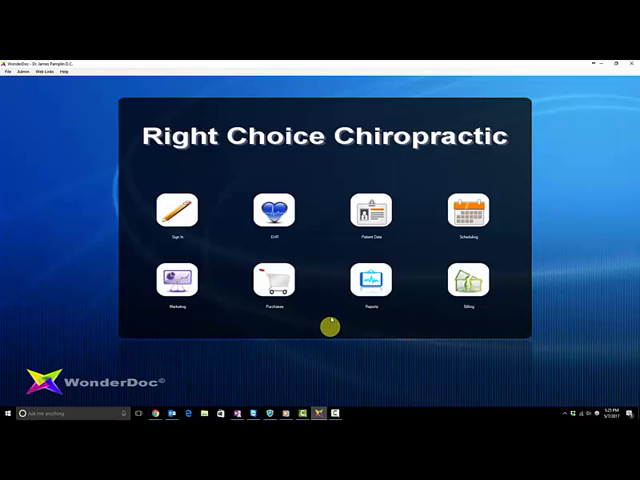
mouse_move(224, 324)
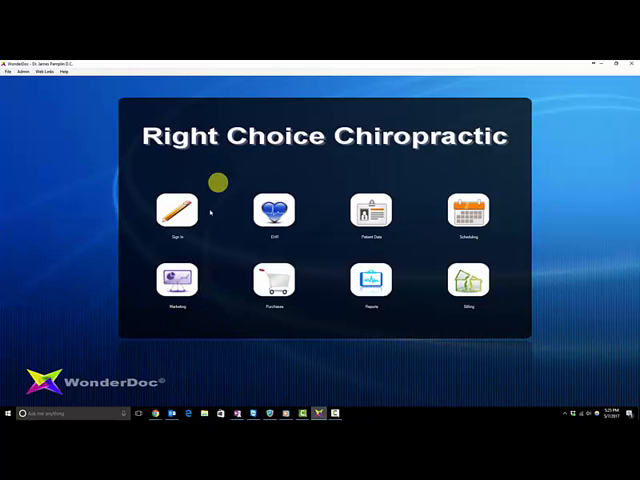
mouse_move(178, 170)
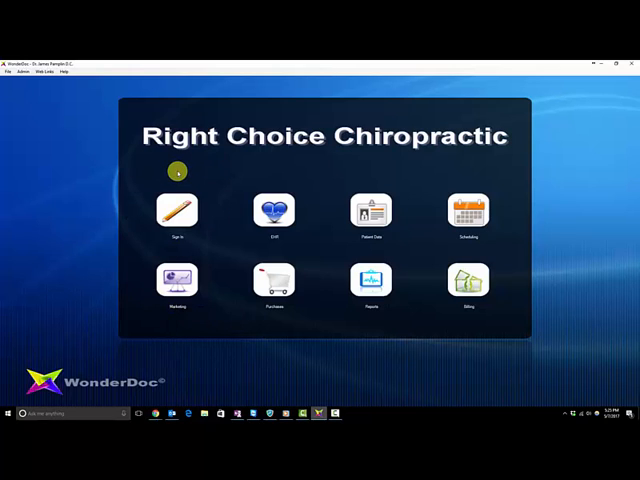
mouse_move(188, 172)
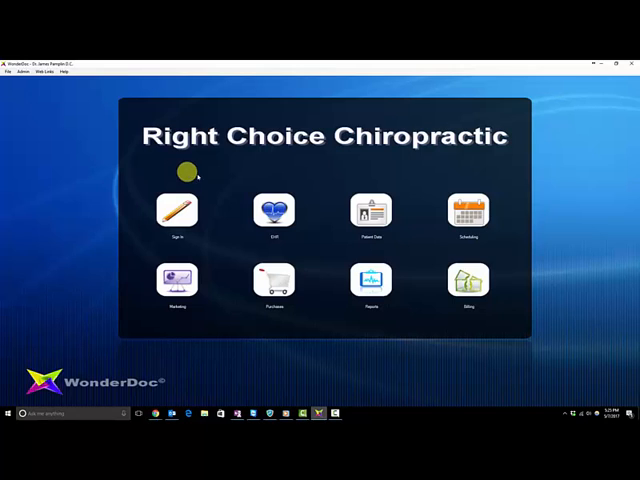
mouse_move(280, 180)
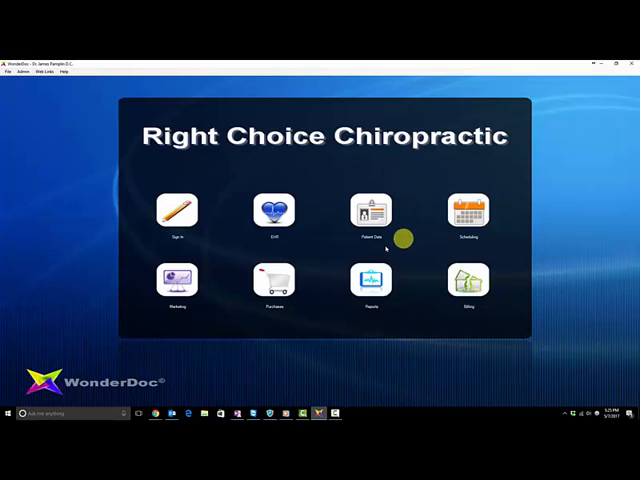
mouse_move(372, 176)
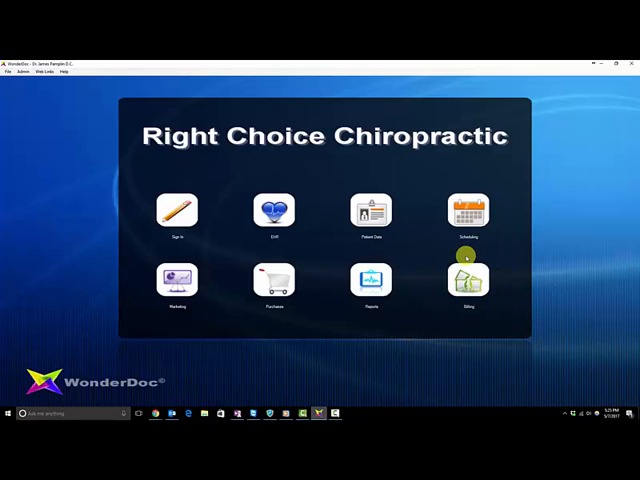
mouse_move(388, 244)
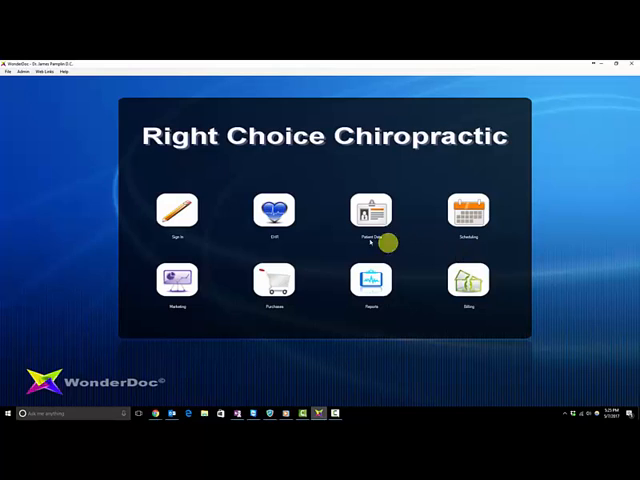
mouse_move(362, 258)
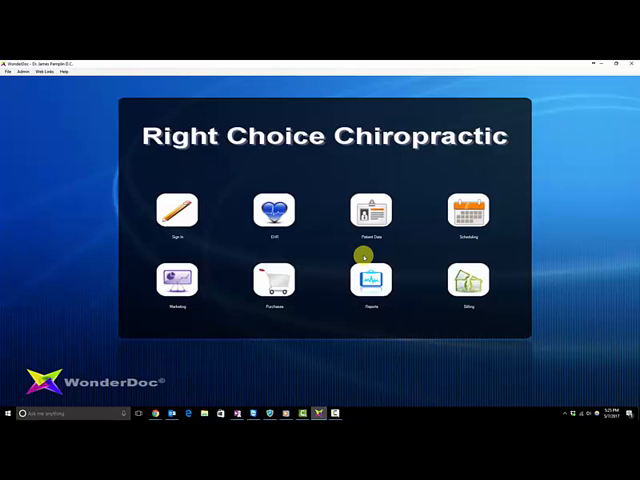
mouse_move(272, 256)
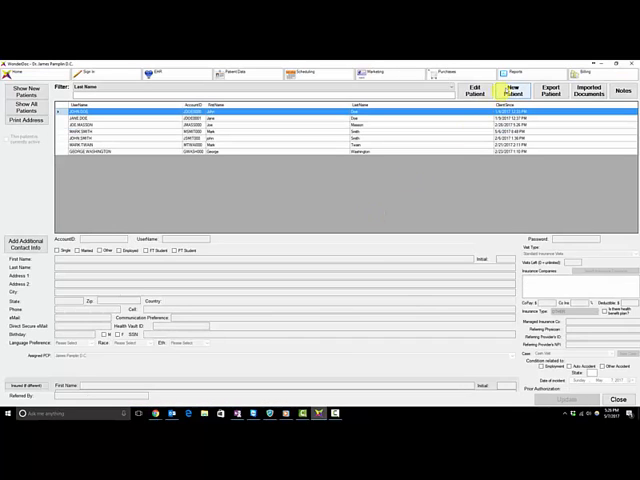
Step: Create and save a new patient record with name, account number and password
click(518, 90)
text(Tuck)
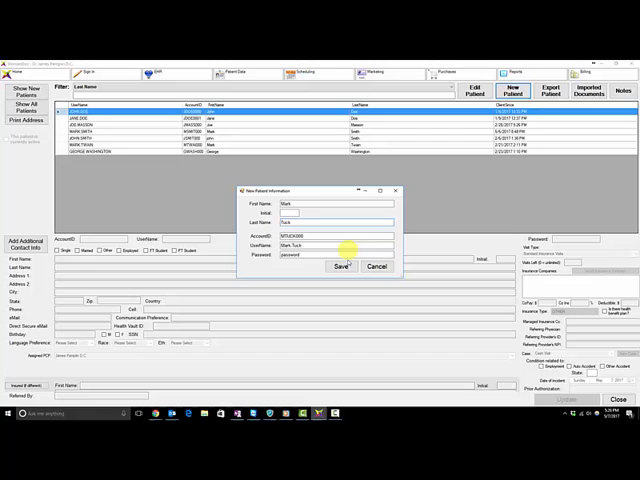
click(340, 266)
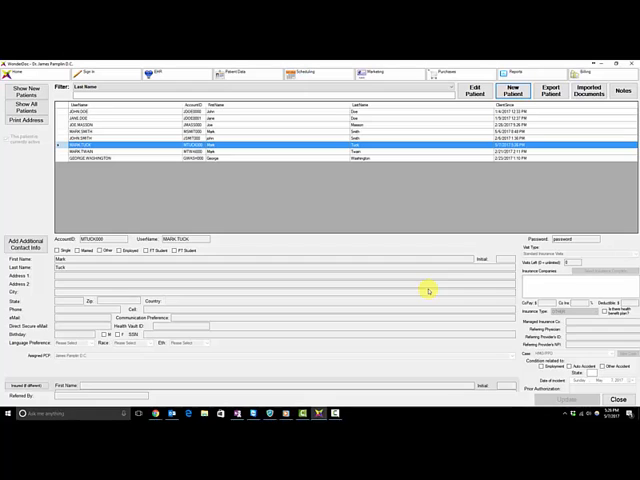
Step: Book a Wednesday morning appointment for the new patient in the May 2017 schedule
click(304, 72)
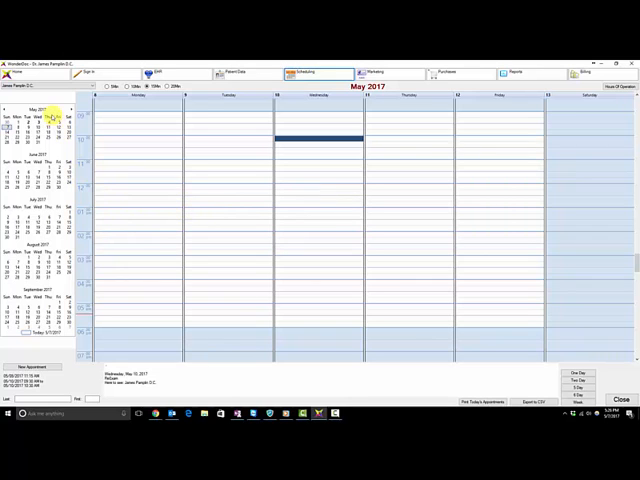
mouse_move(136, 208)
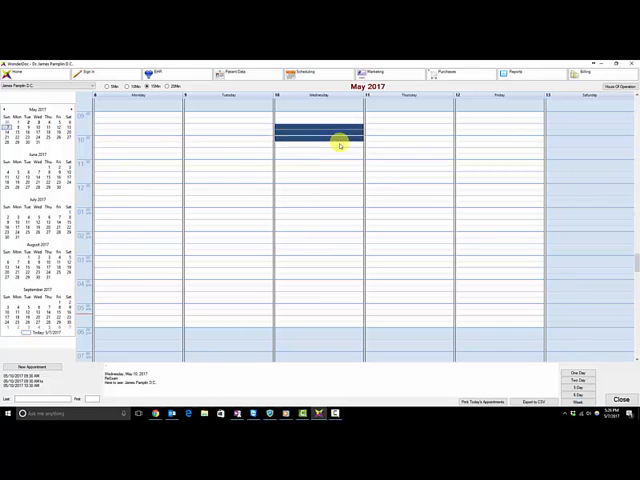
right_click(340, 140)
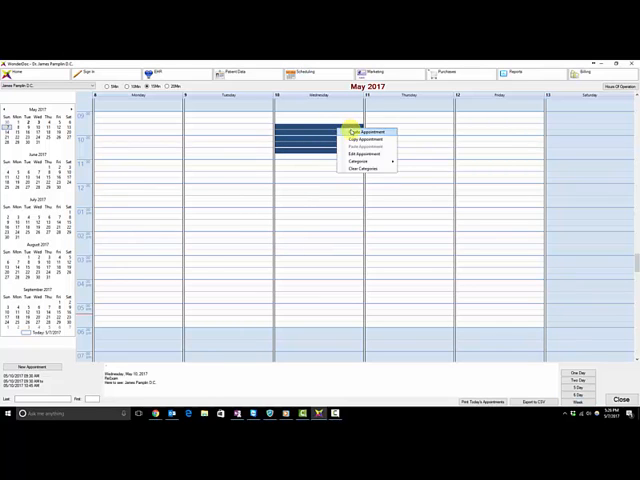
click(362, 132)
text(tuck)
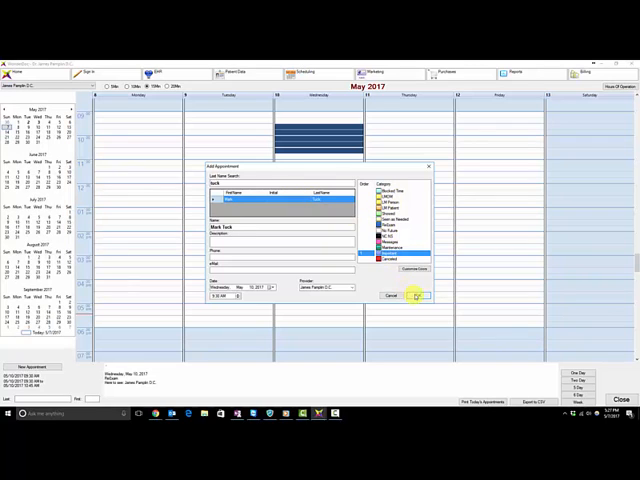
click(416, 296)
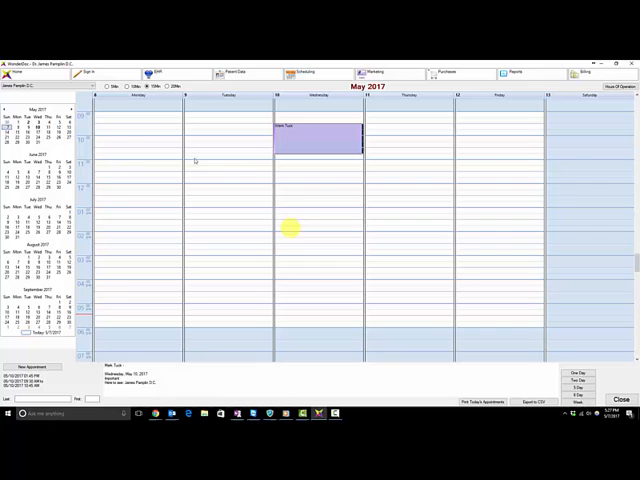
Step: Sign the patient in for today's visit and bring up their chart's subjective page
click(96, 72)
text(tuck)
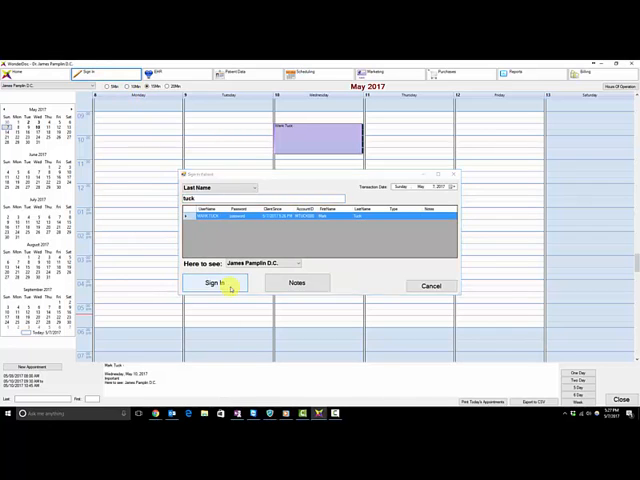
click(216, 284)
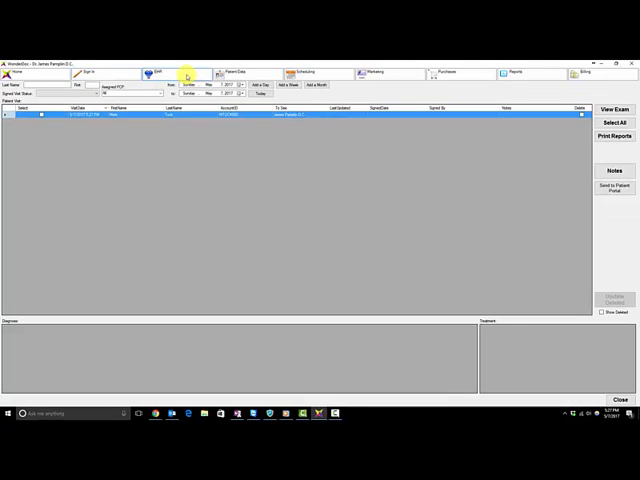
mouse_move(196, 118)
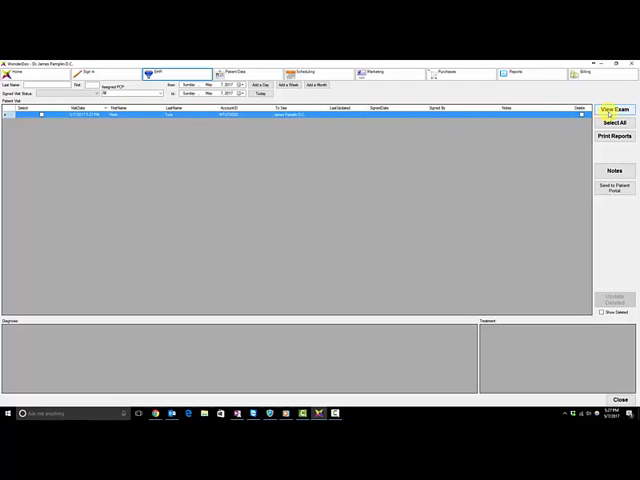
click(616, 106)
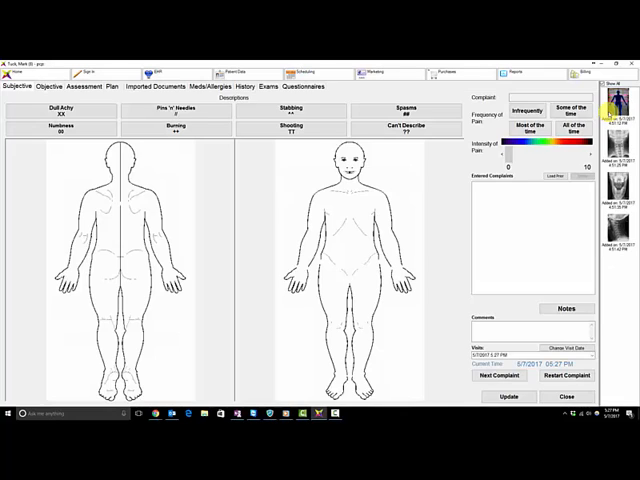
Step: Record the complaint on the subjective page and move to the objective findings
click(112, 236)
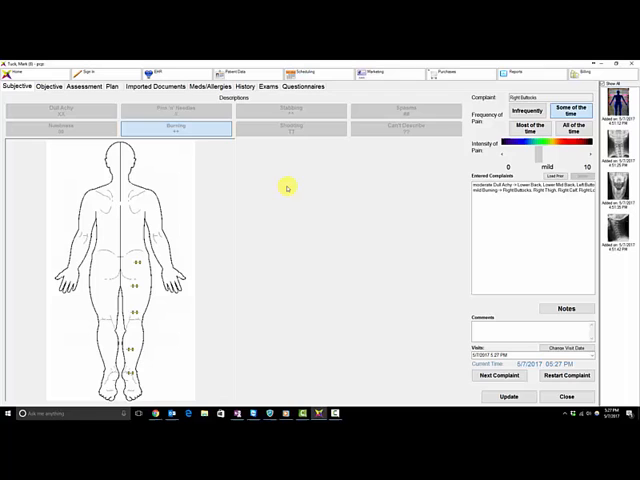
click(48, 86)
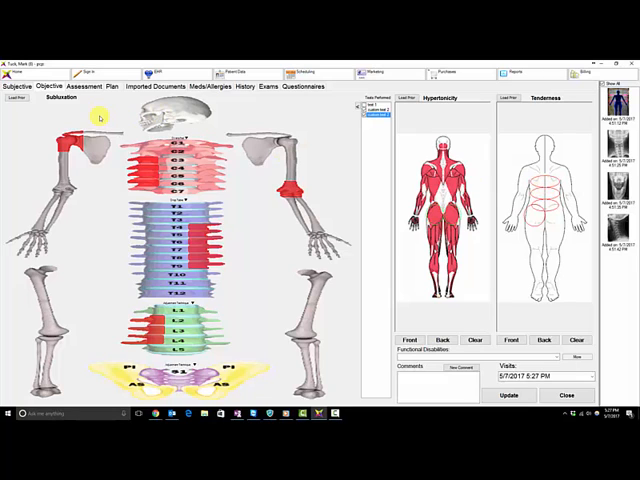
Step: Add diagnoses on the assessment page and show the treatment plan
click(78, 86)
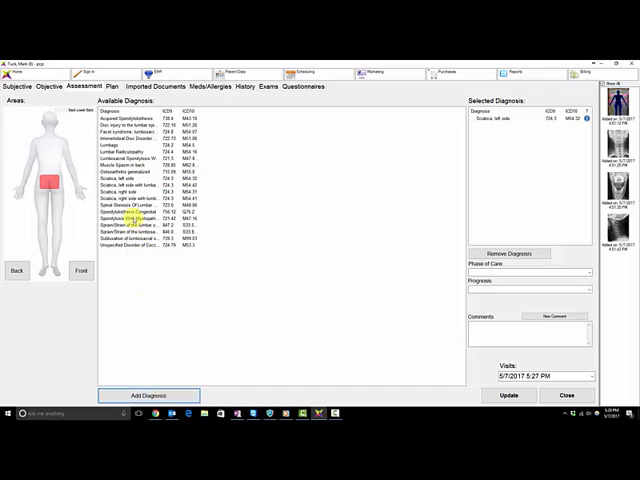
double_click(124, 218)
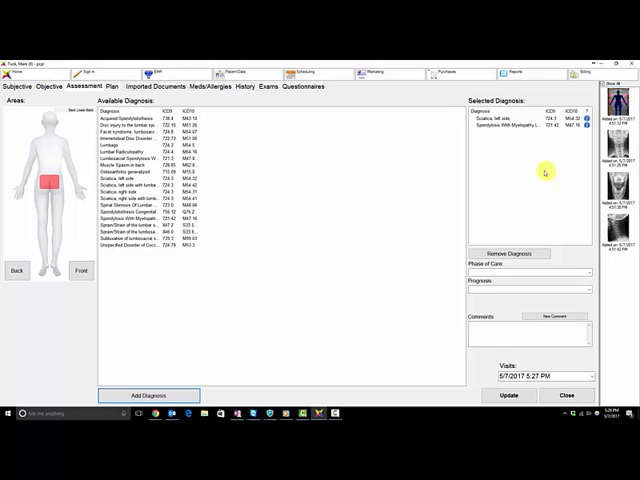
click(116, 88)
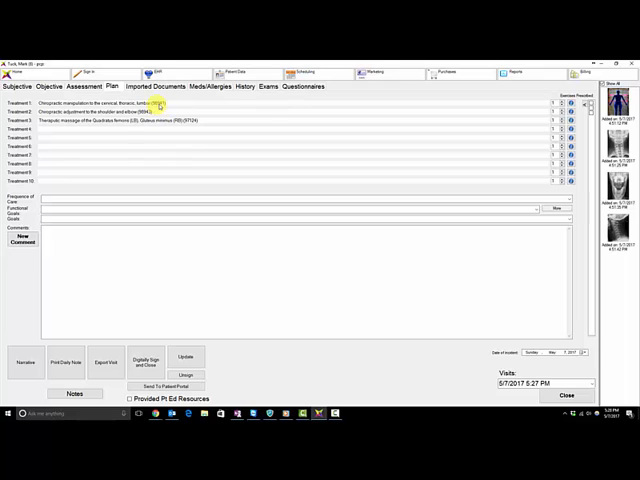
Step: Mark the lower back on the objective muscle chart and return to the treatment plan
click(38, 88)
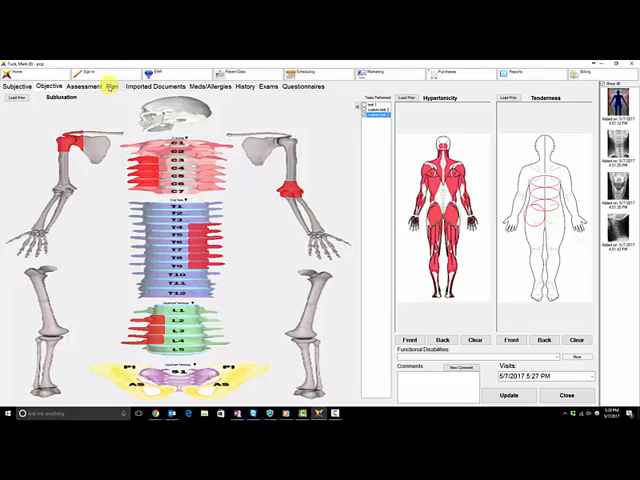
click(110, 86)
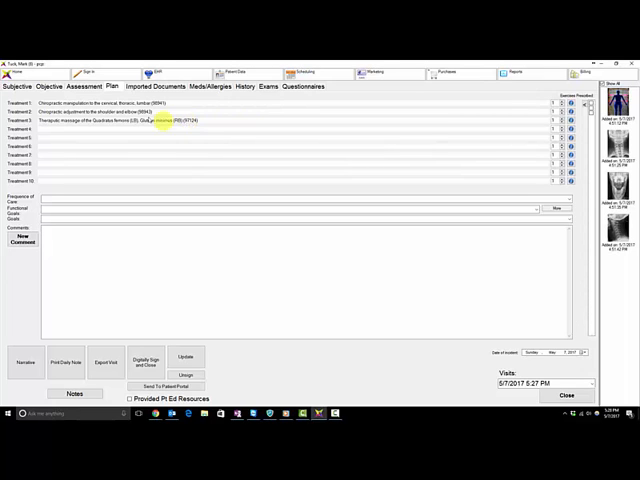
click(48, 86)
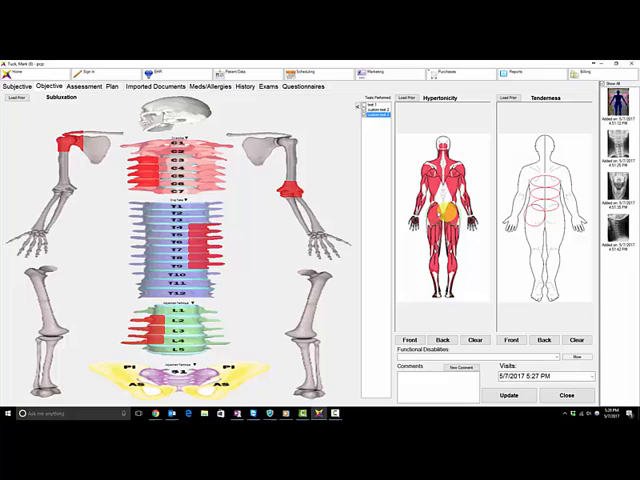
click(108, 88)
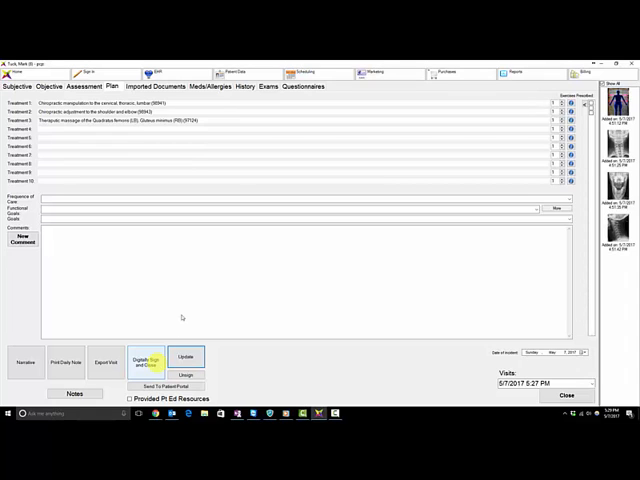
Step: Look through the patient history questionnaire and show the visit's exam list
click(248, 86)
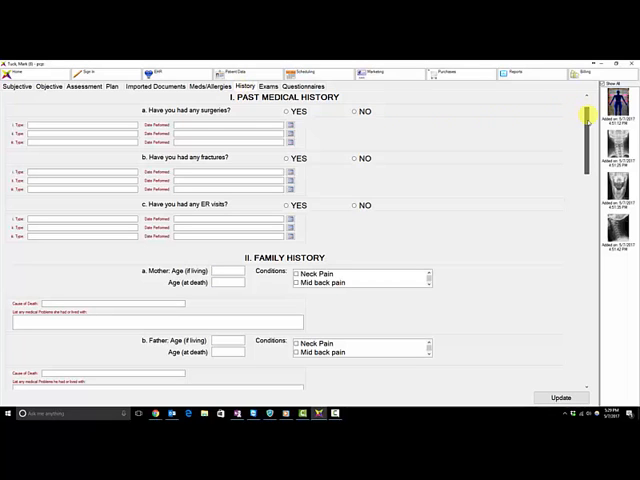
scroll(down, 3)
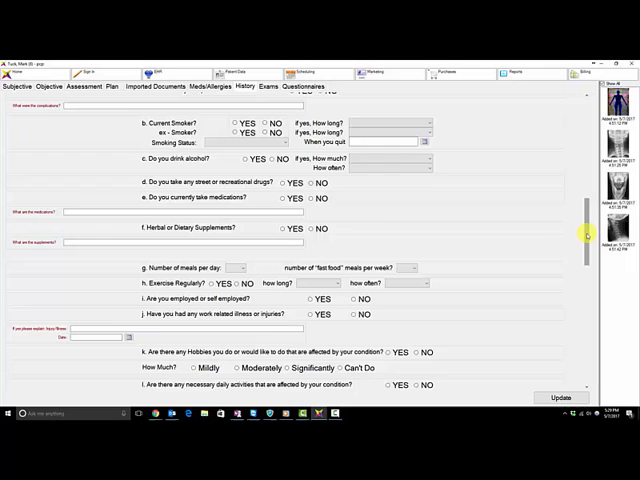
scroll(down, 3)
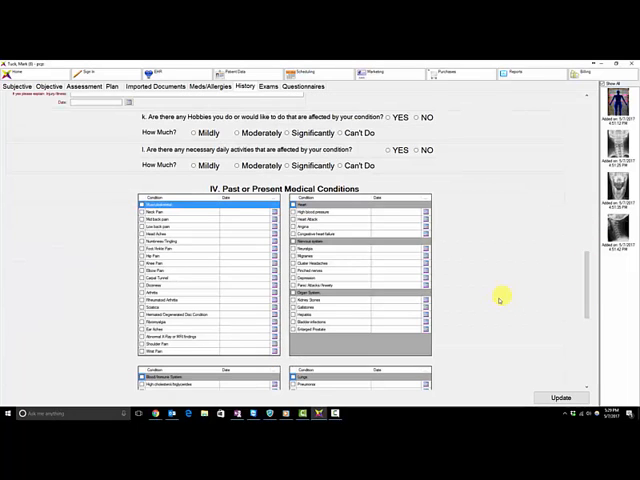
click(264, 86)
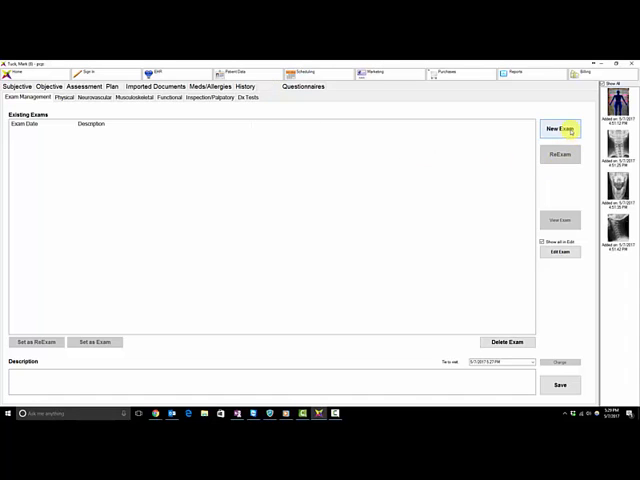
Step: Start a new exam and step through its physical, neurovascular, musculoskeletal and functional pages
click(560, 128)
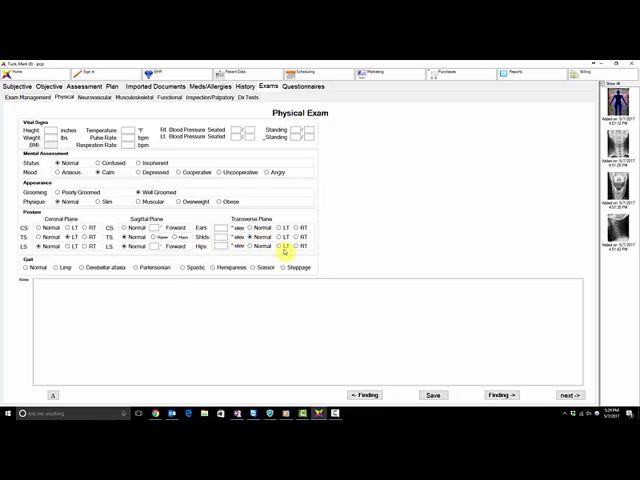
click(22, 268)
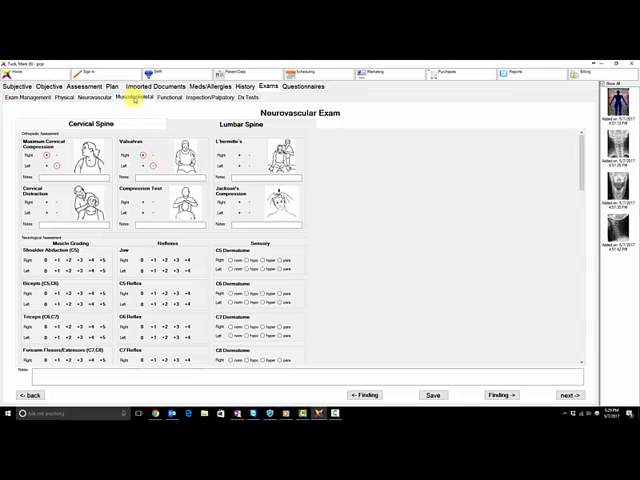
click(146, 98)
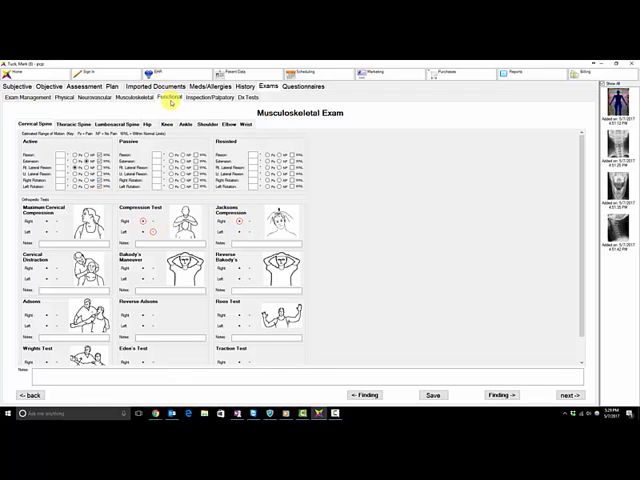
click(168, 98)
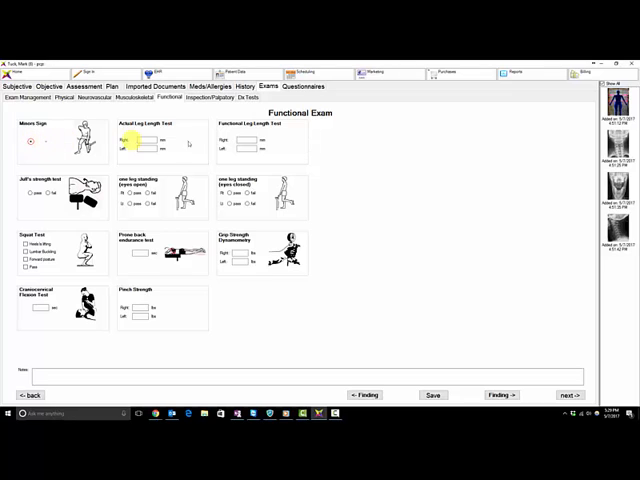
Step: Go to billing and begin posting a cash payment for the visit
click(248, 98)
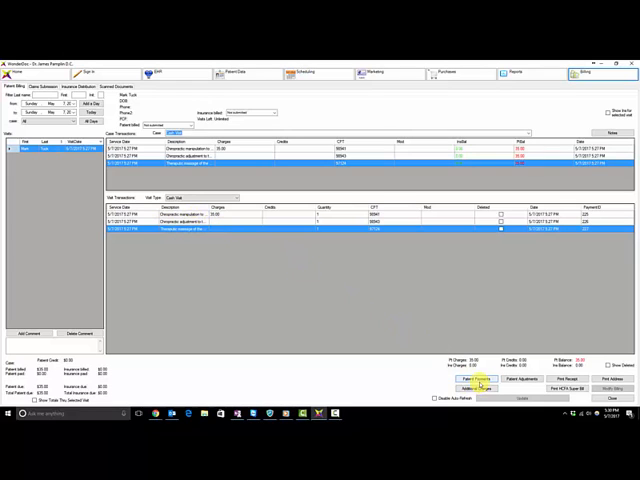
click(476, 380)
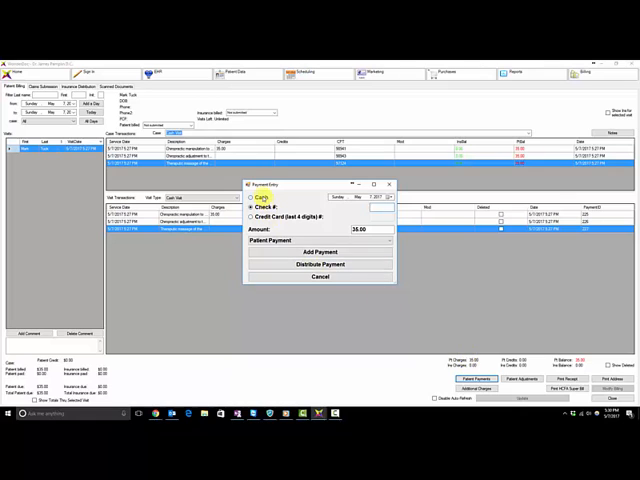